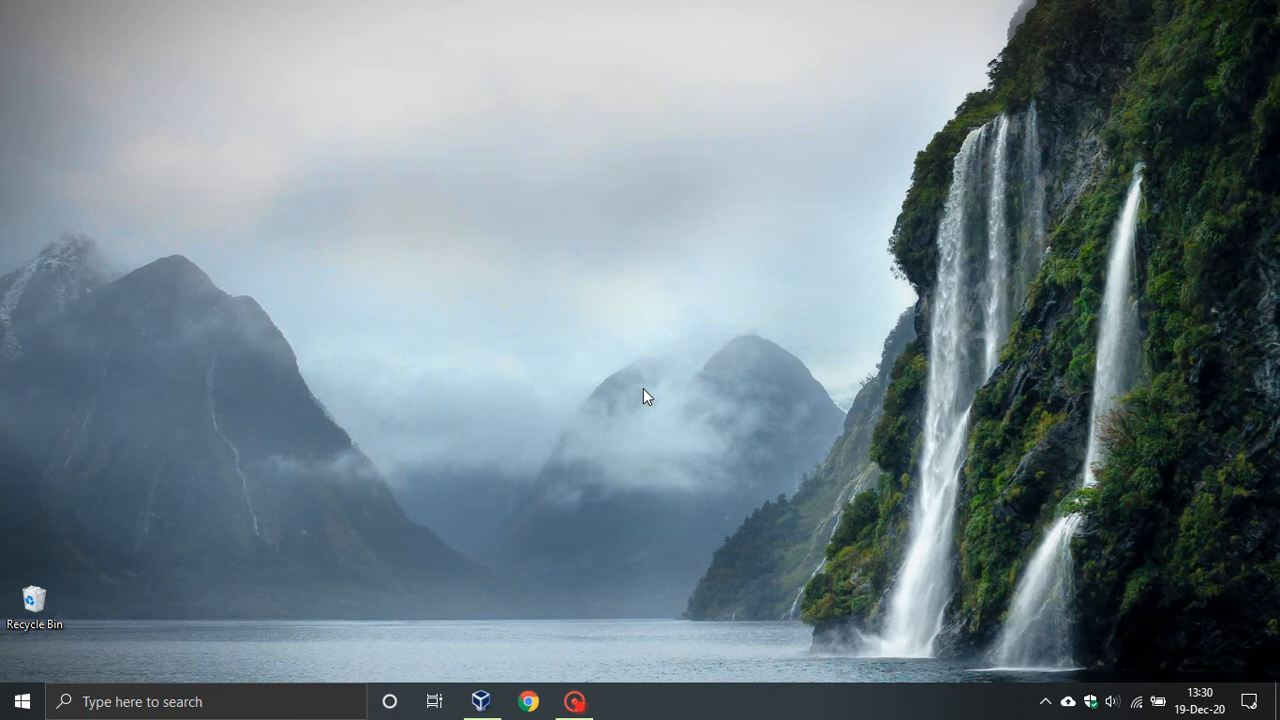
mouse_move(564, 524)
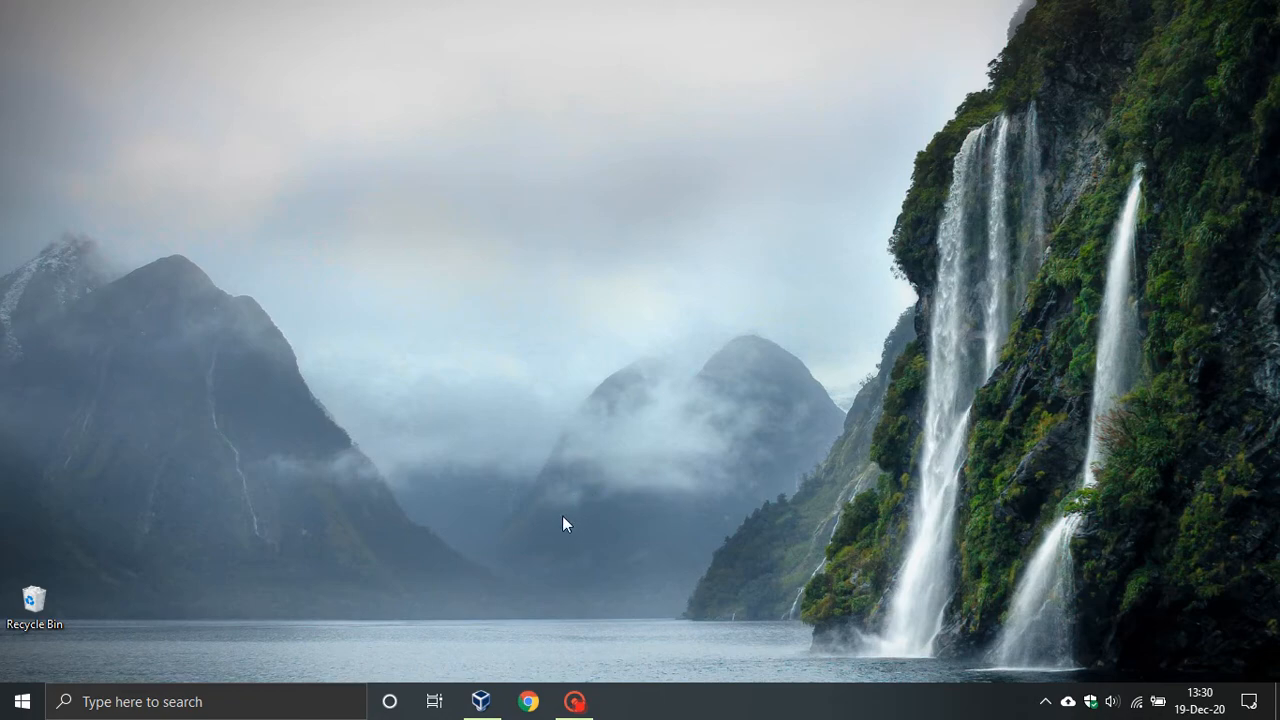
Launch Oracle VM VirtualBox Manager from the taskbar, showing the powered-off Ubuntu VM
click(480, 700)
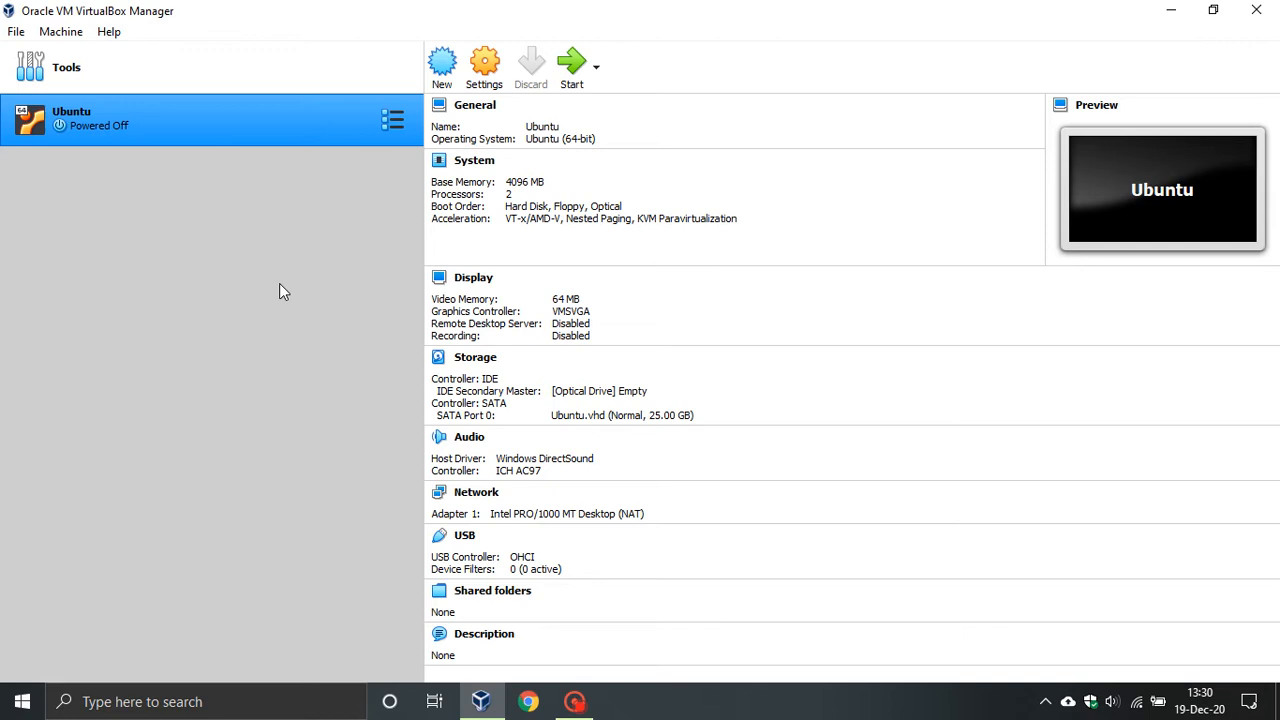
mouse_move(256, 128)
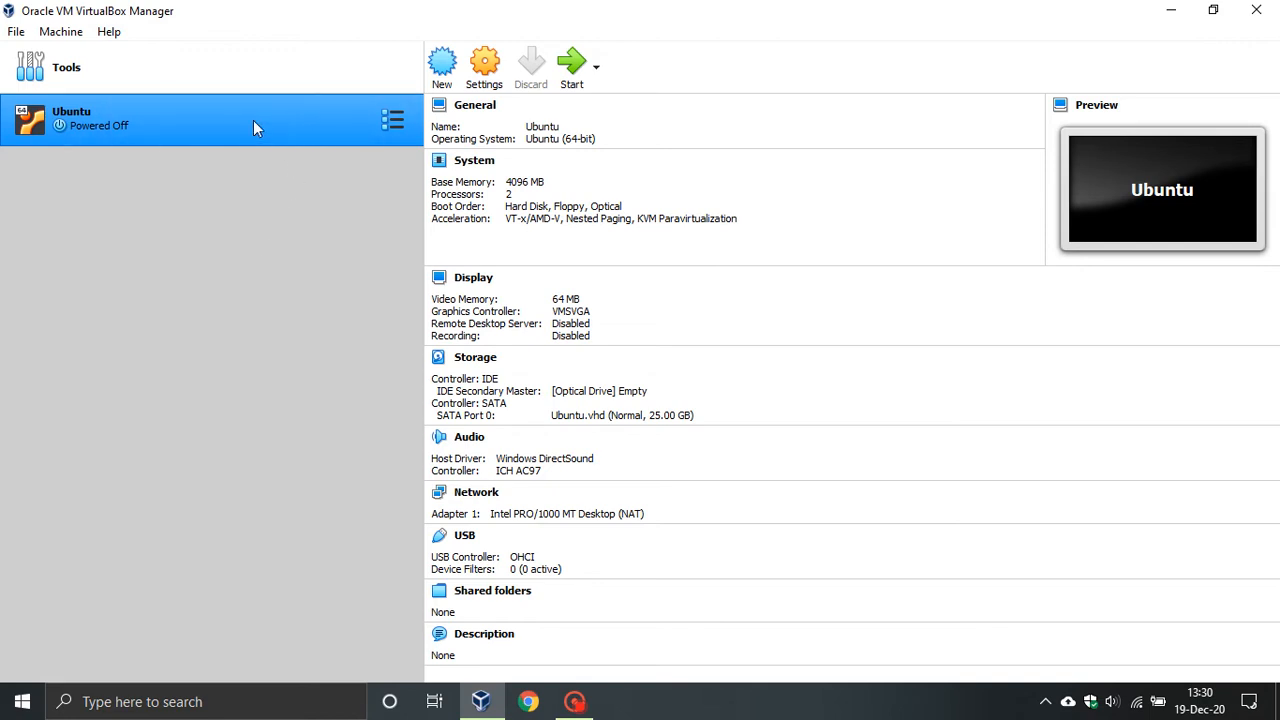
mouse_move(192, 124)
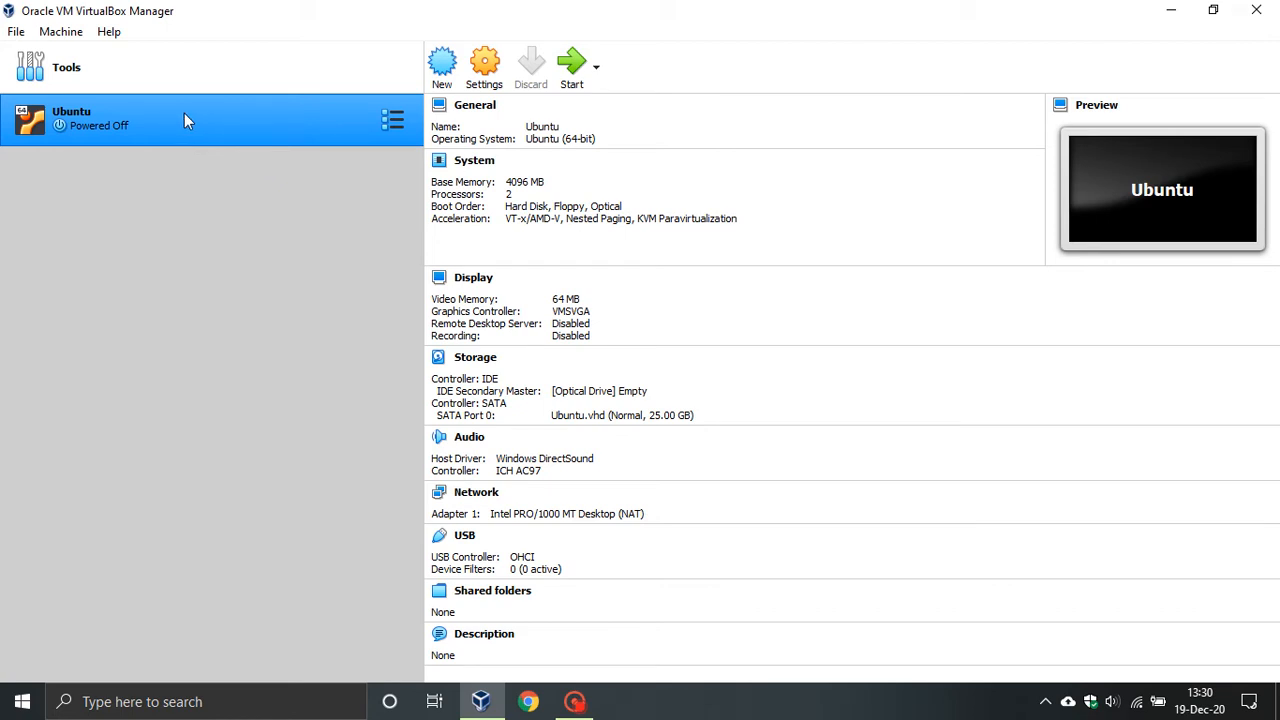
mouse_move(136, 140)
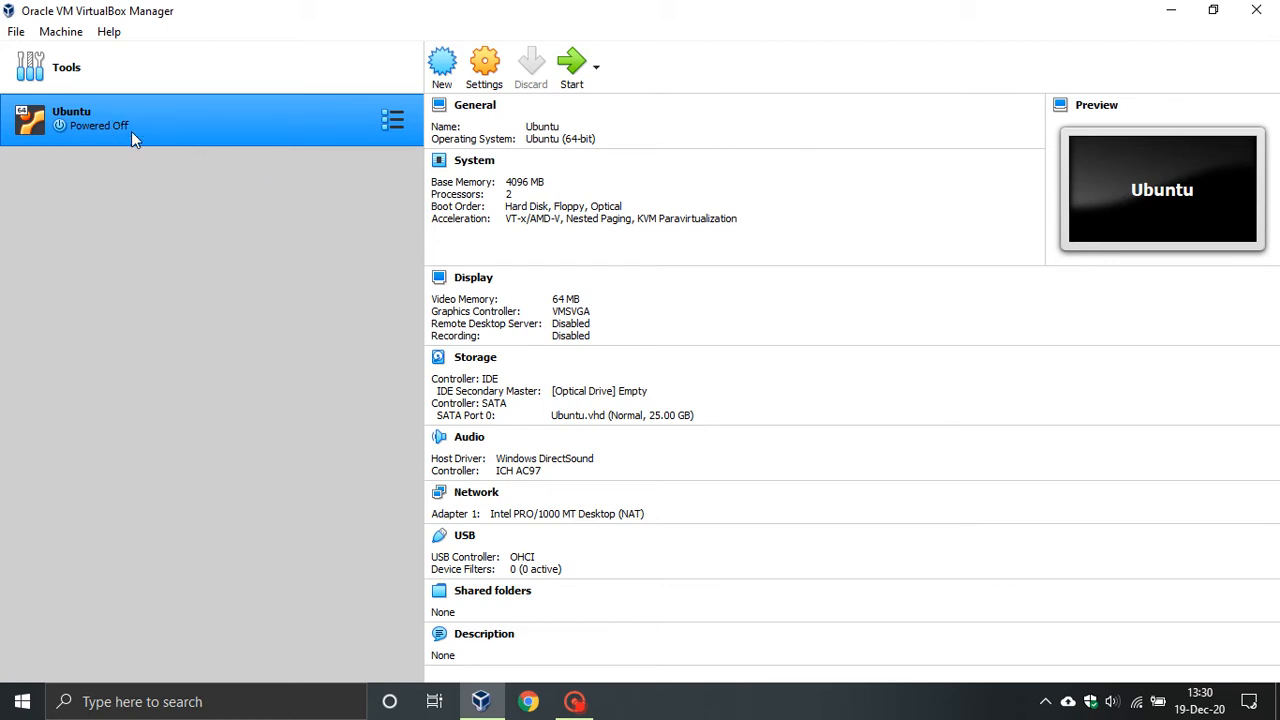
Expand the File menu to reach the Virtual Media Manager command
click(16, 32)
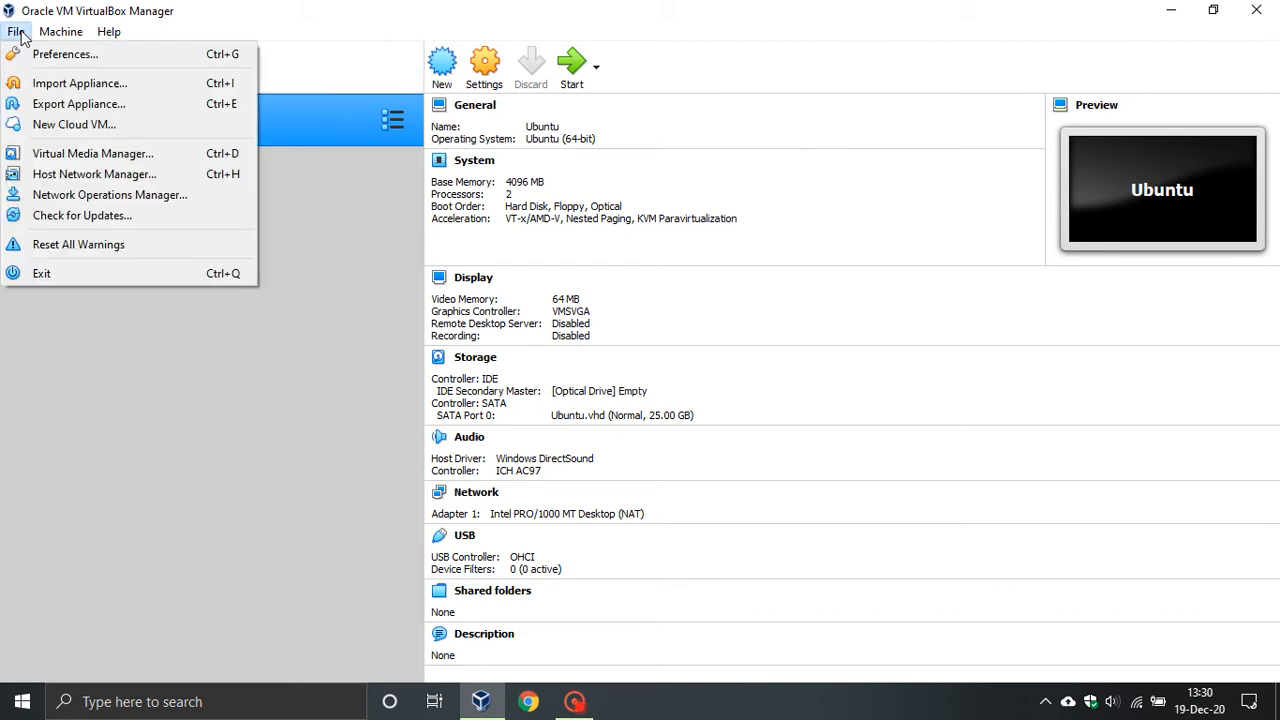
mouse_move(92, 152)
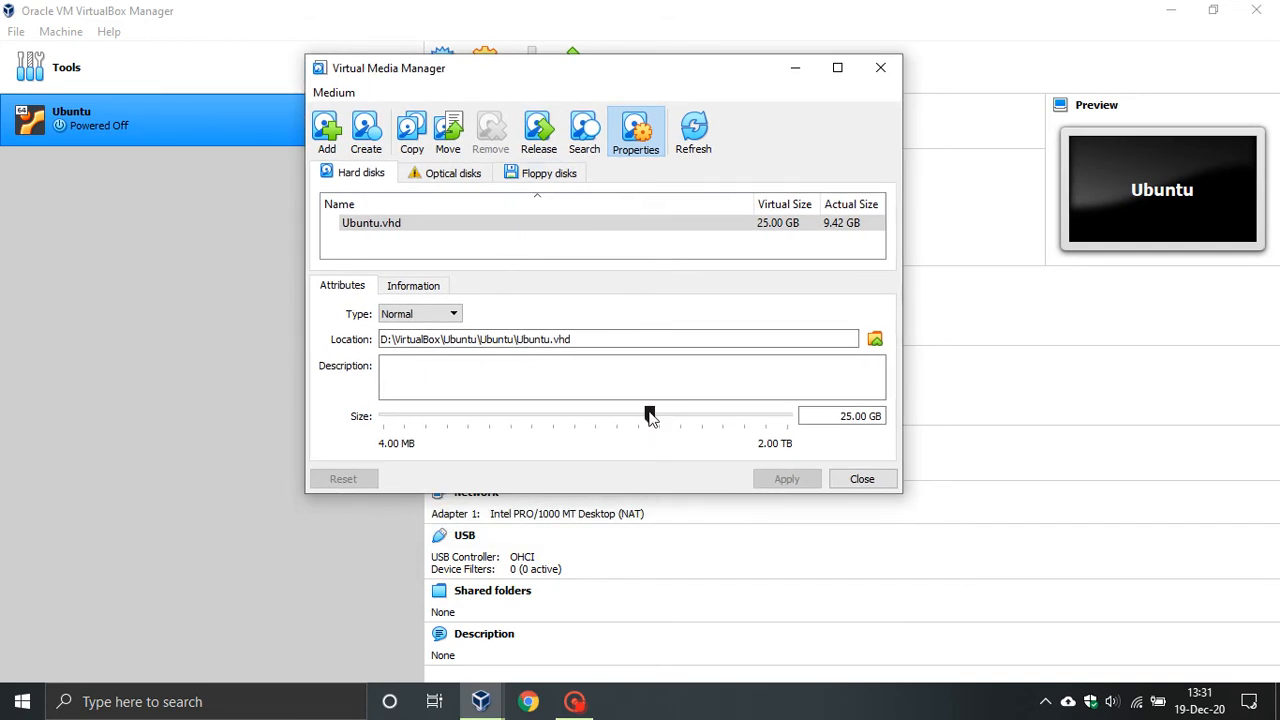
mouse_move(650, 416)
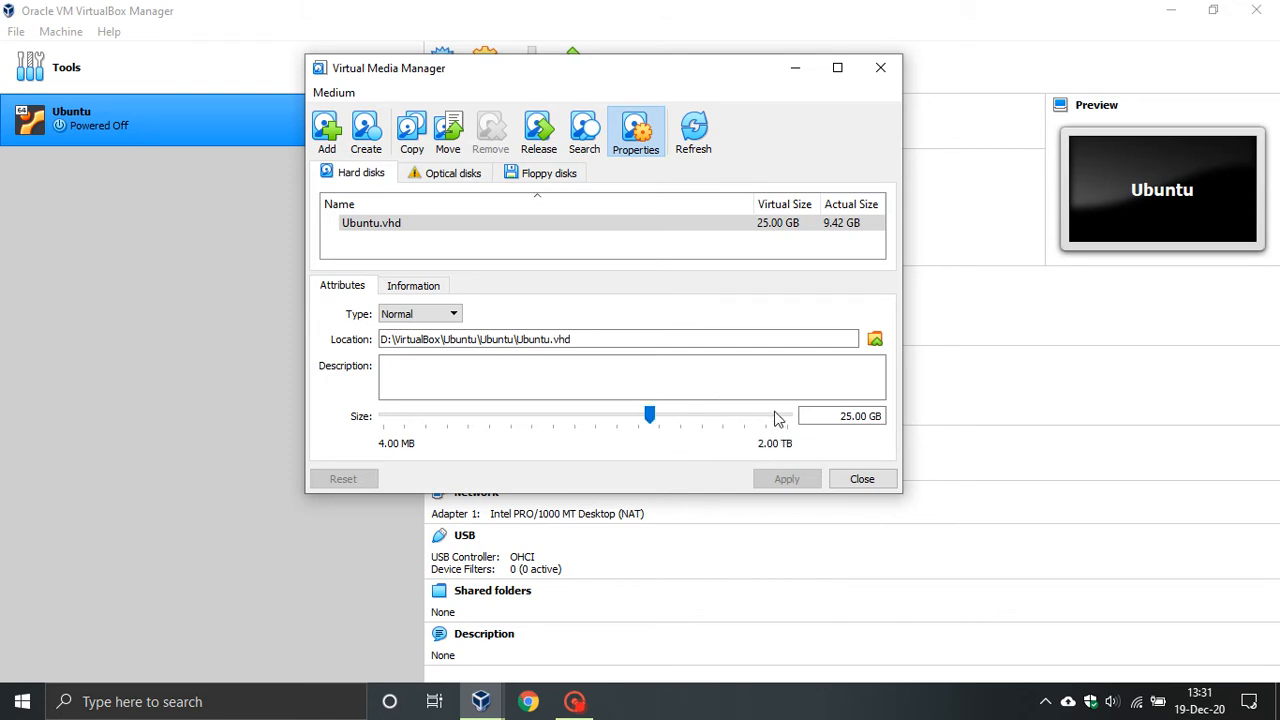
mouse_move(800, 440)
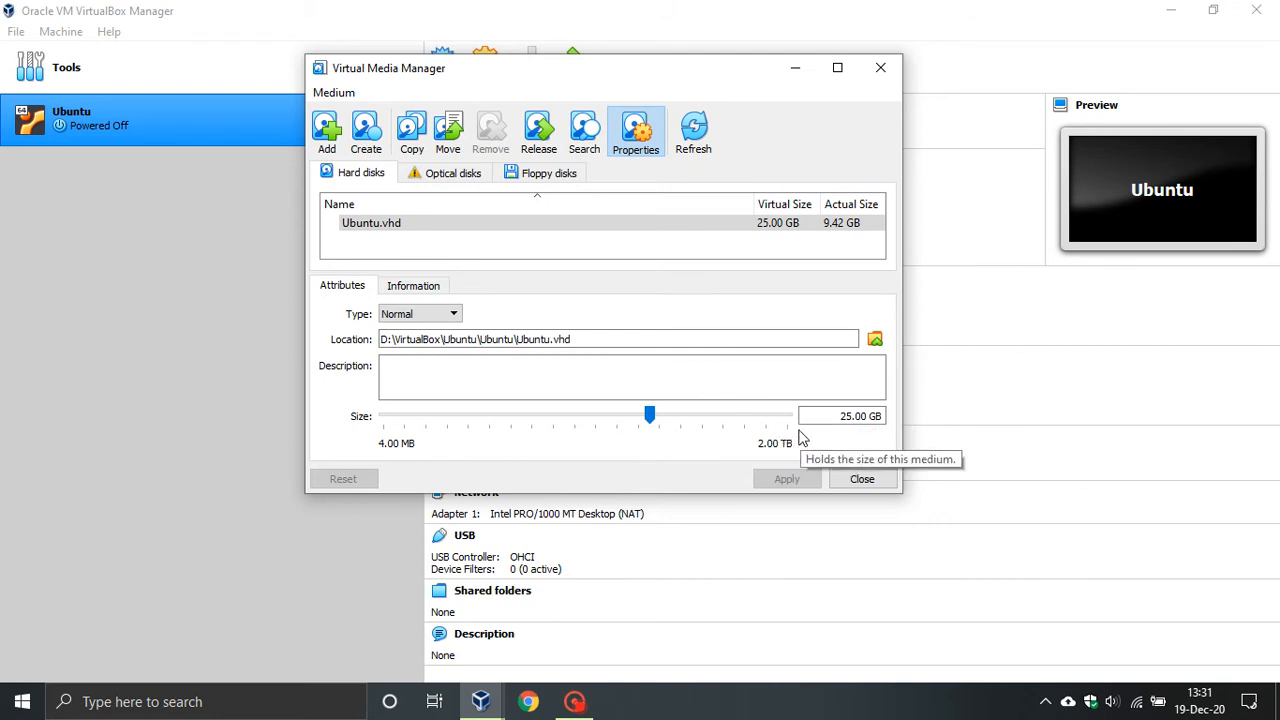
mouse_move(784, 438)
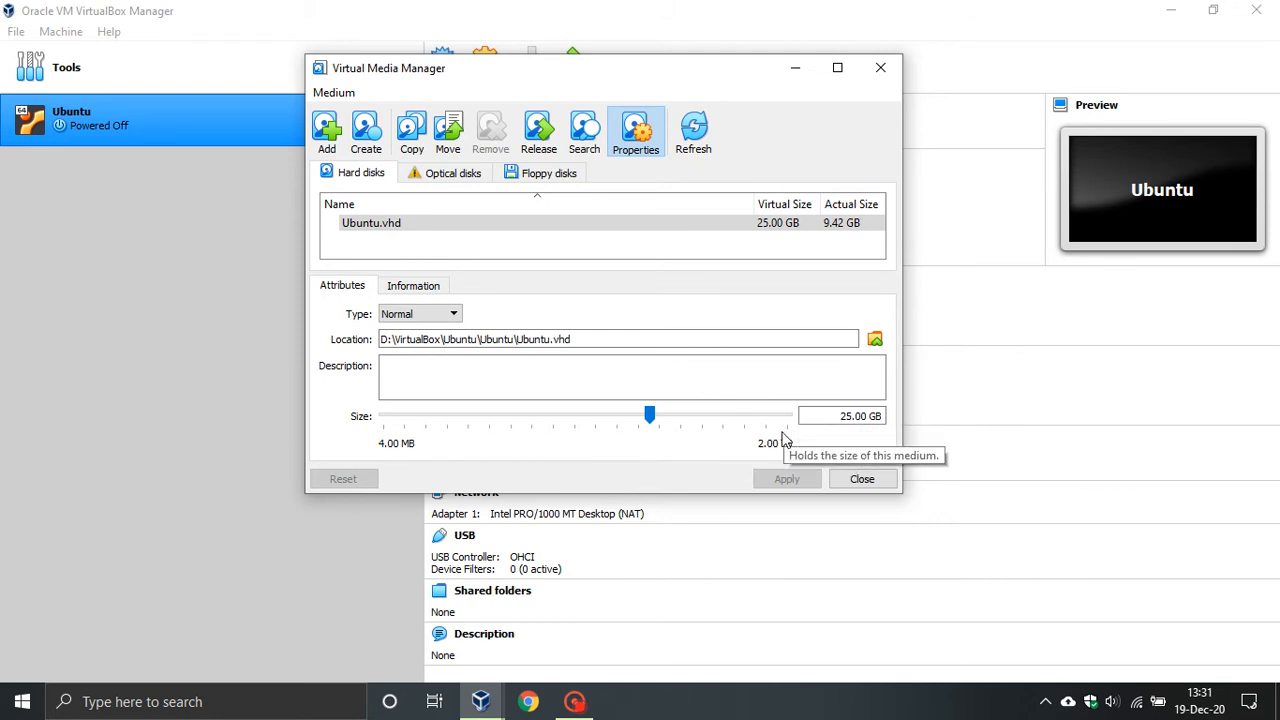
mouse_move(650, 414)
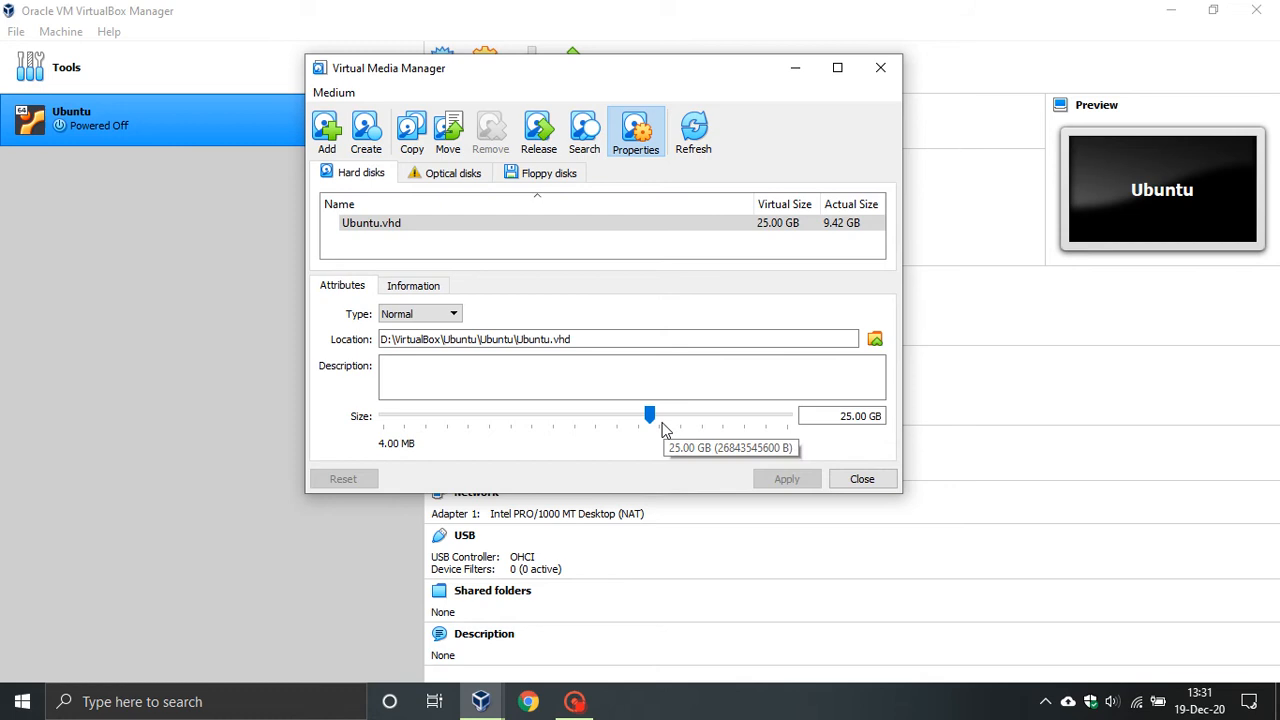
mouse_move(456, 418)
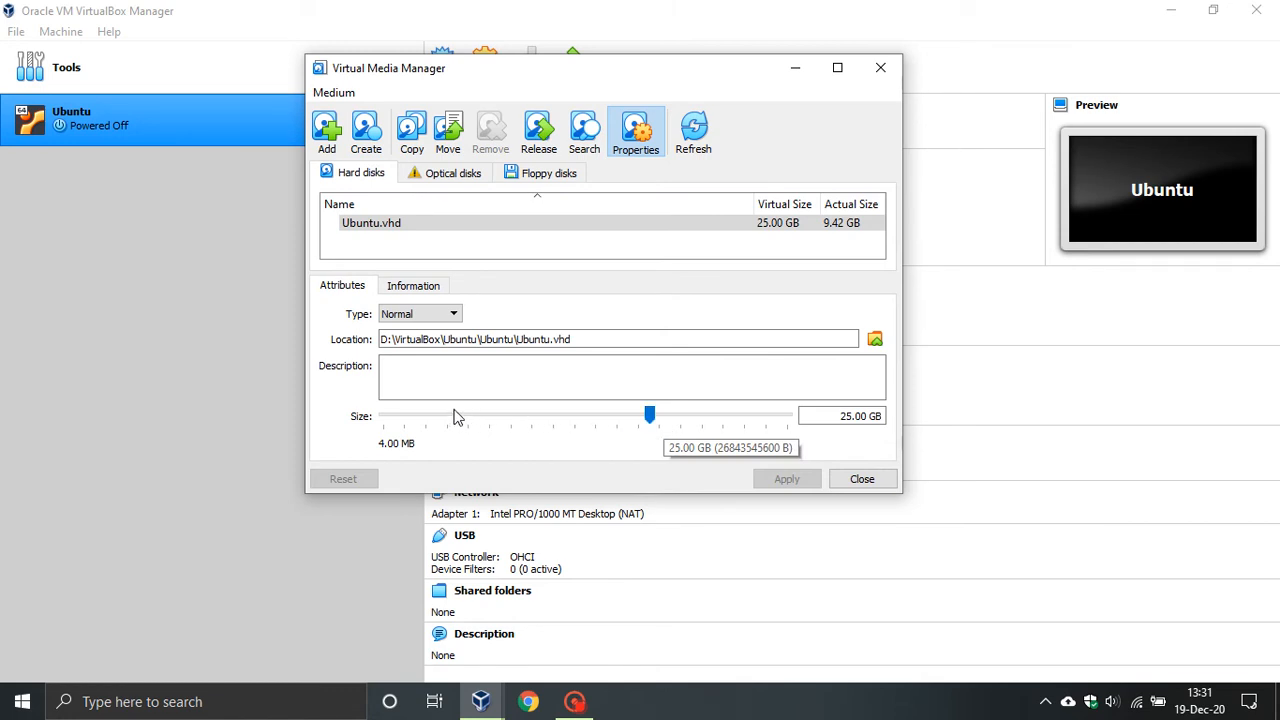
mouse_move(384, 428)
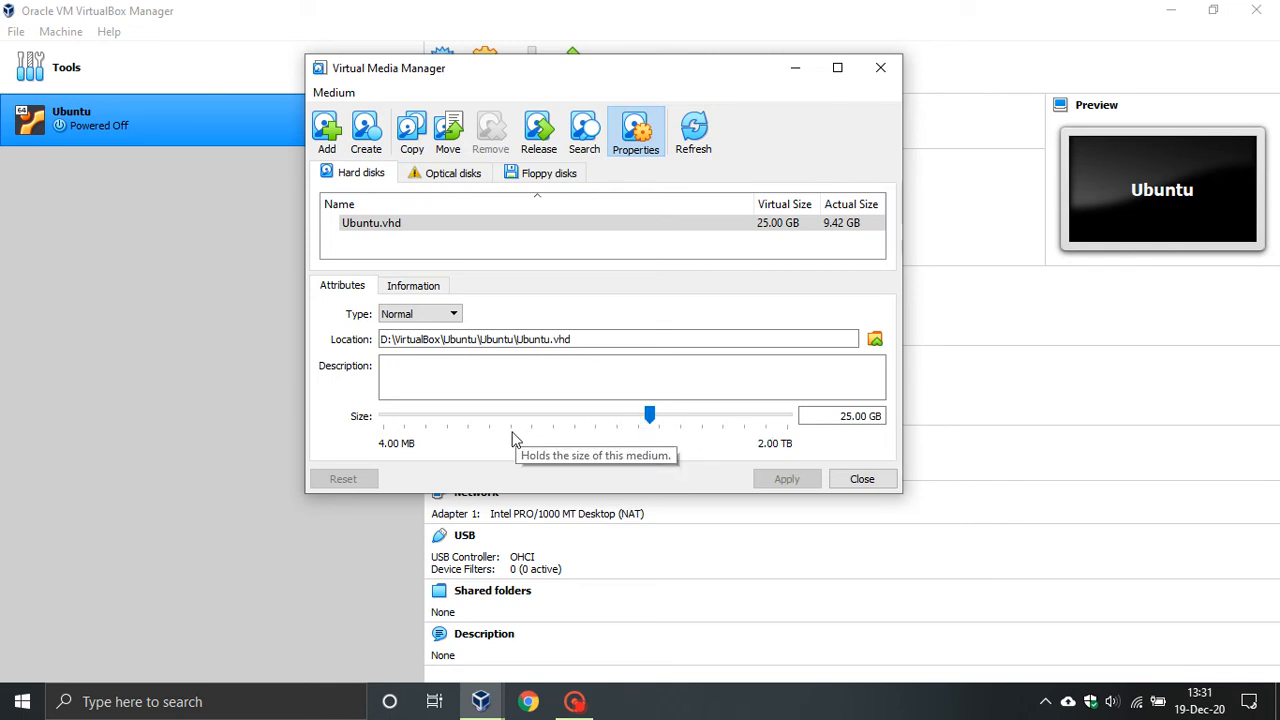
mouse_move(508, 436)
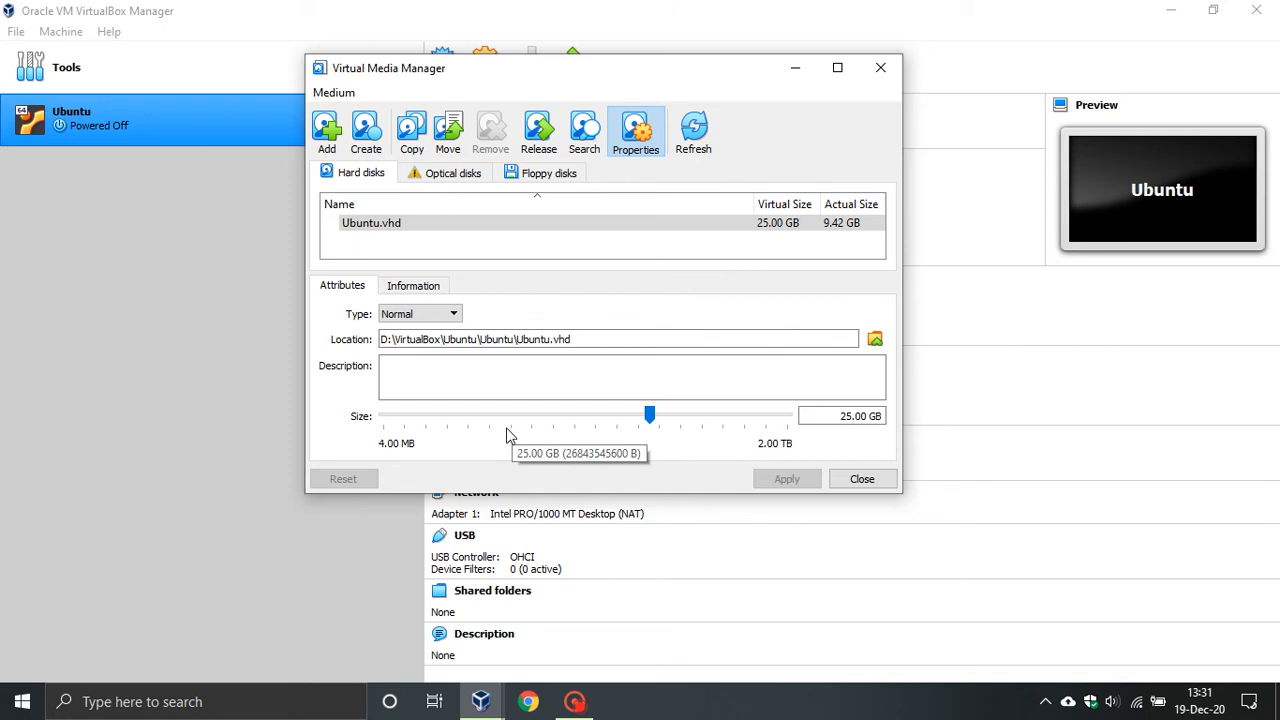
mouse_move(196, 144)
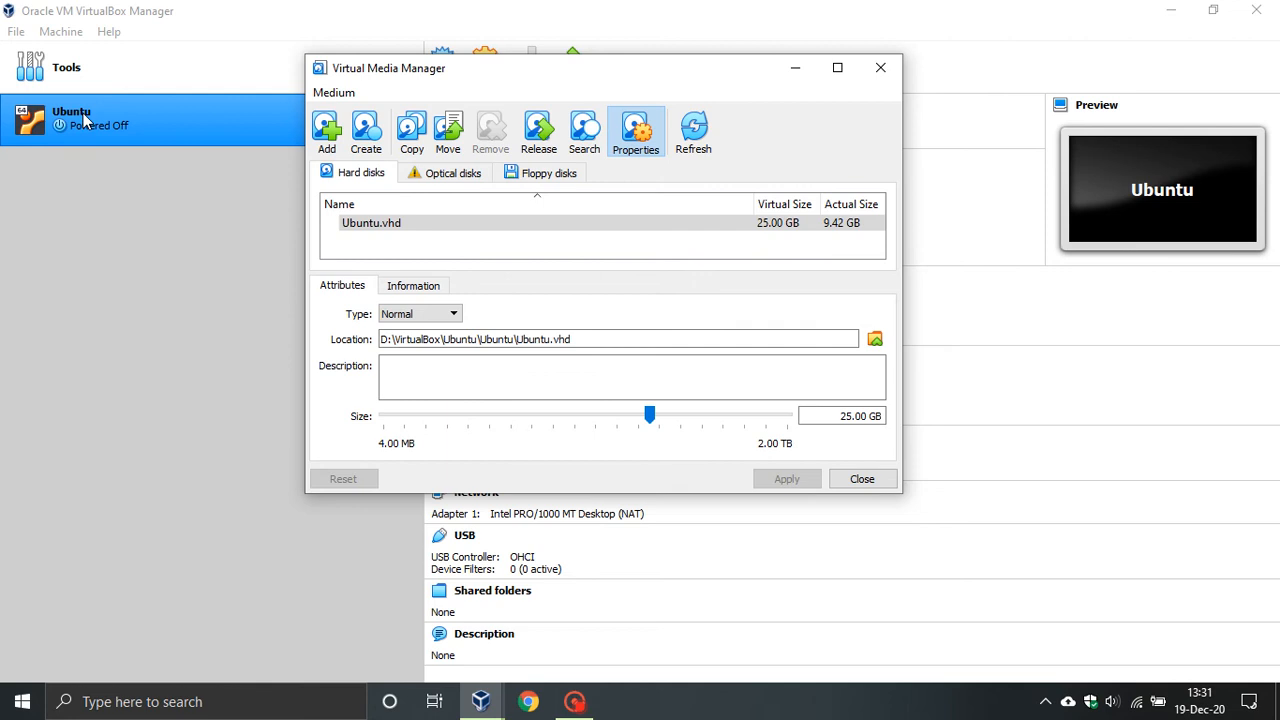
mouse_move(658, 490)
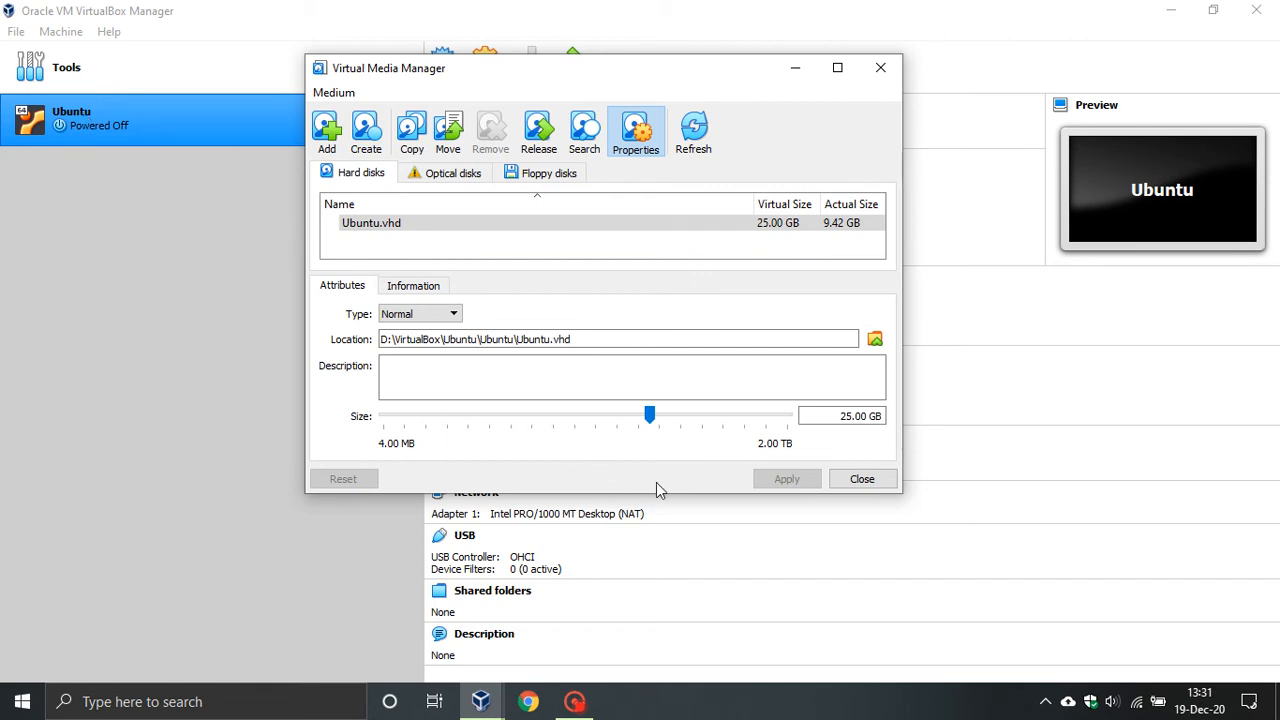
mouse_move(648, 458)
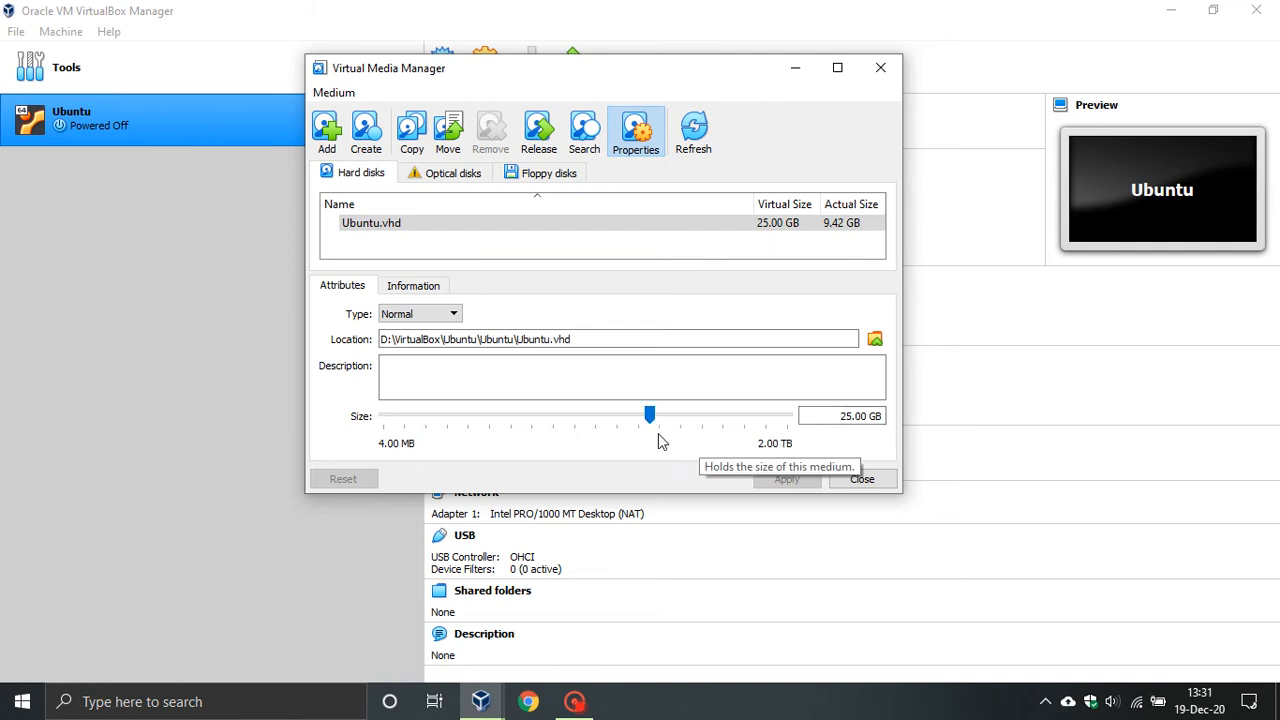
mouse_move(676, 448)
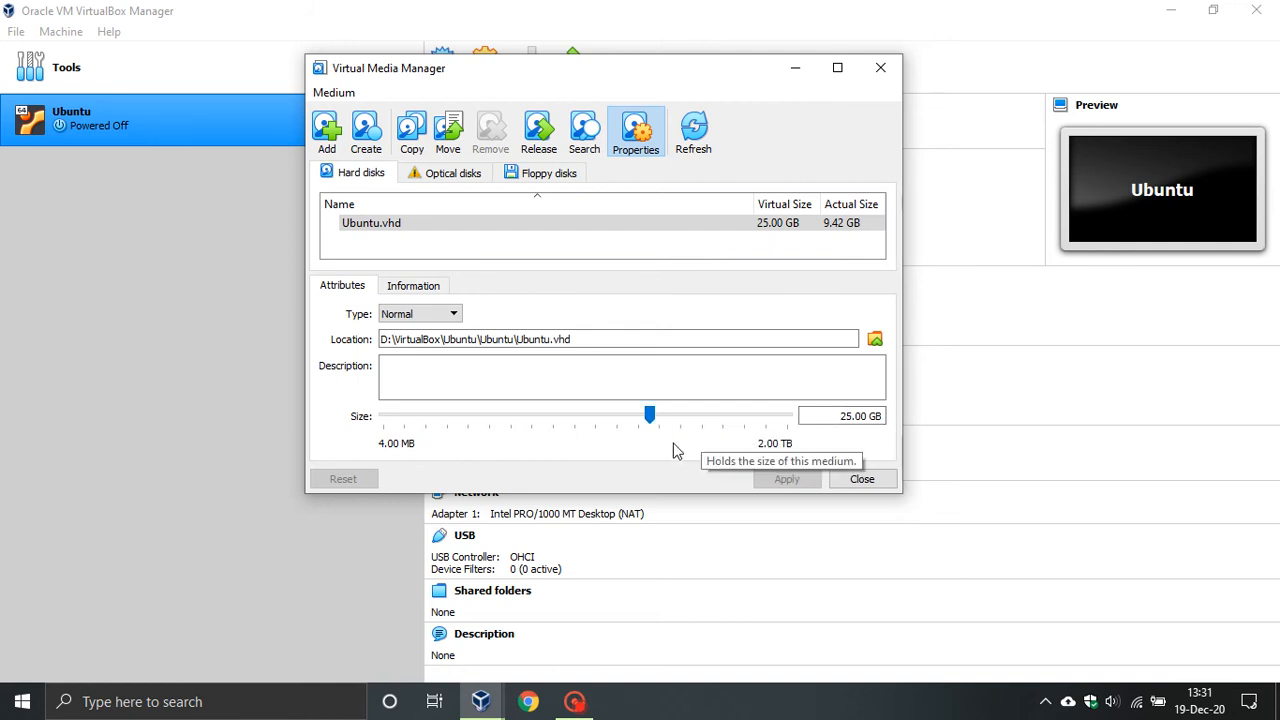
mouse_move(692, 444)
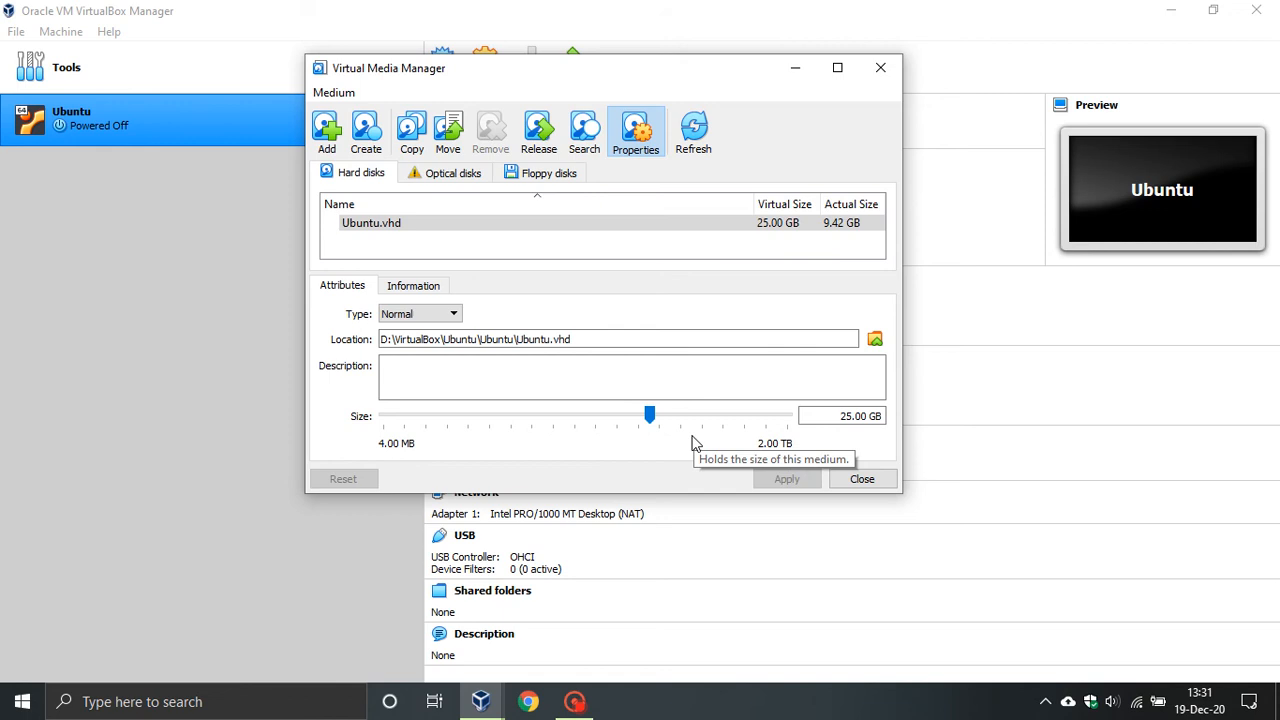
mouse_move(808, 260)
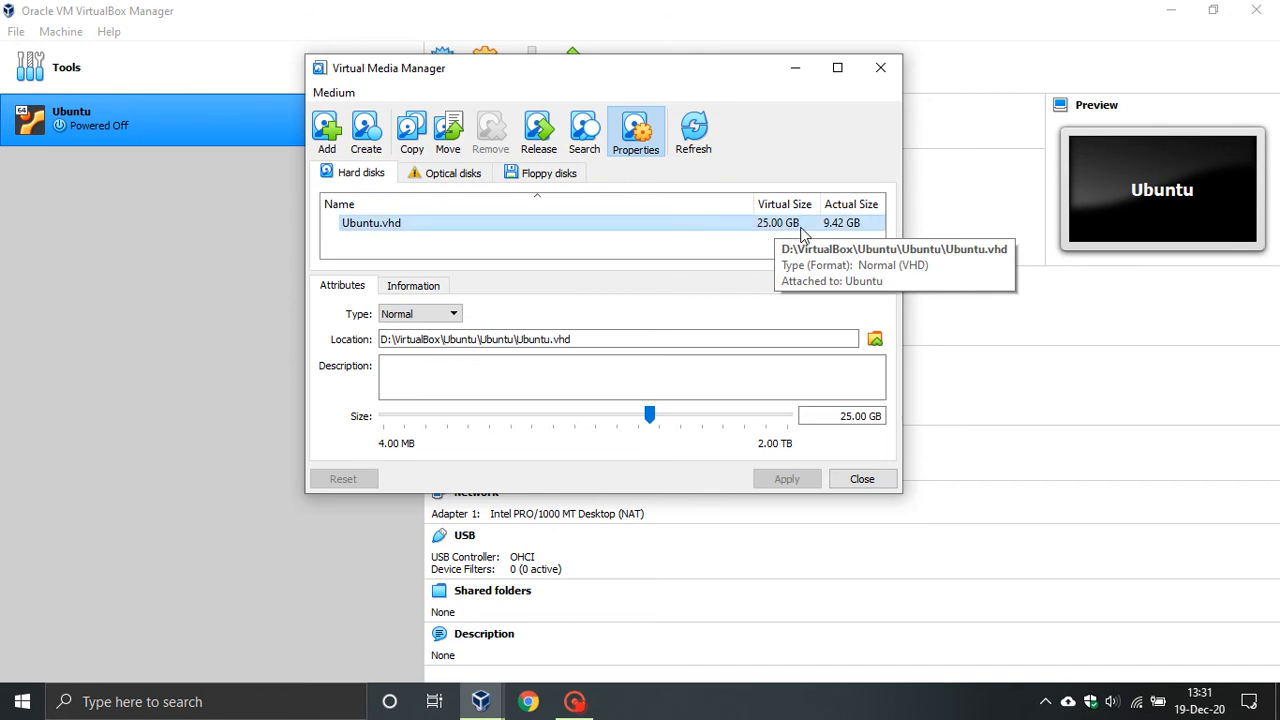
mouse_move(830, 230)
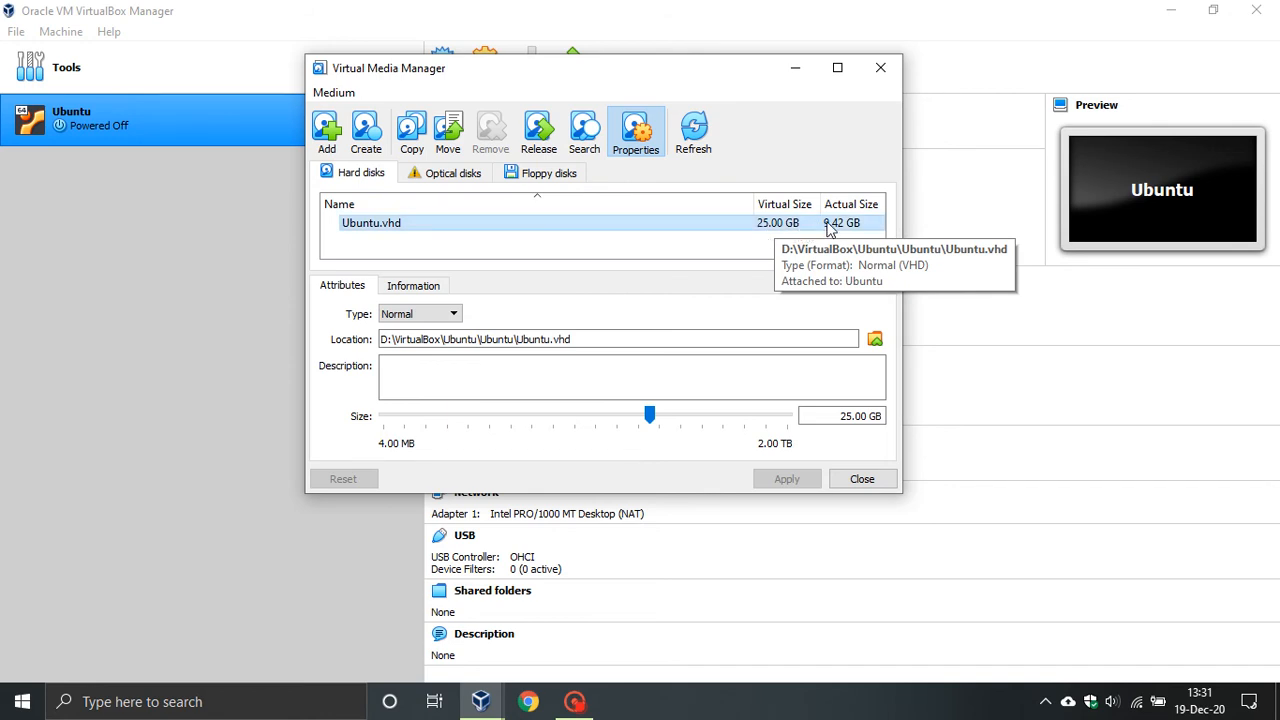
mouse_move(864, 228)
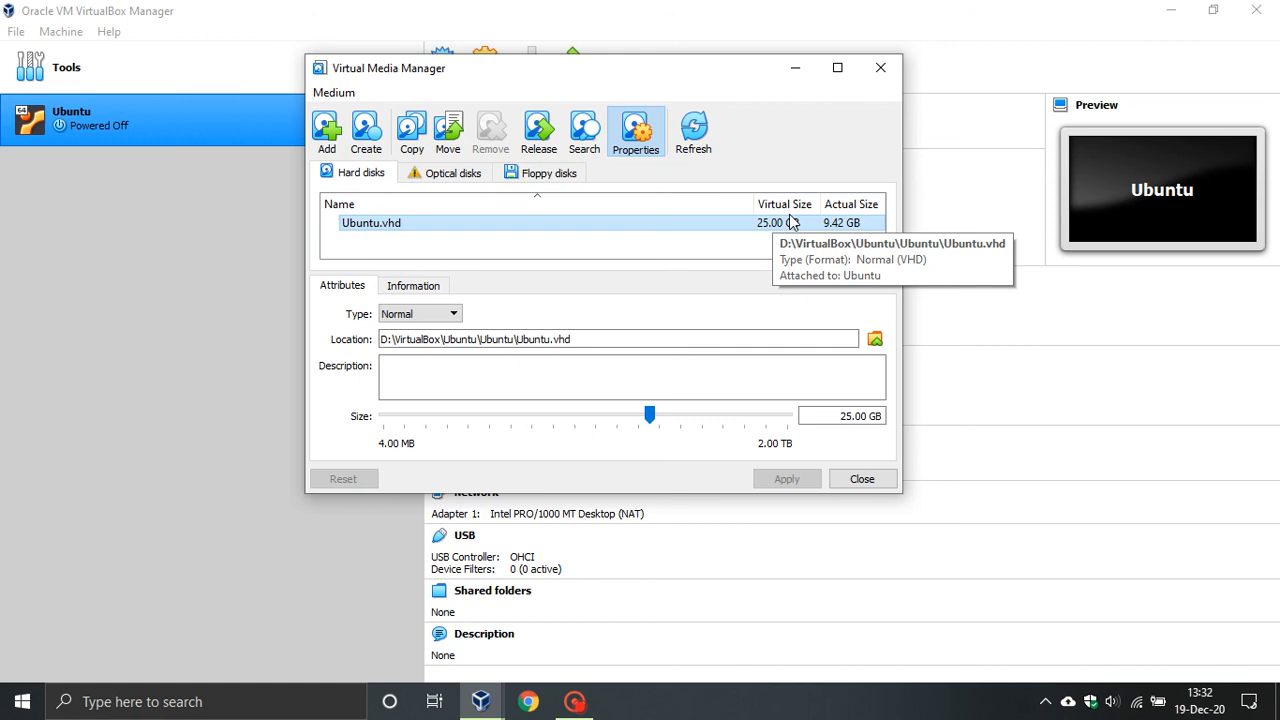
mouse_move(678, 444)
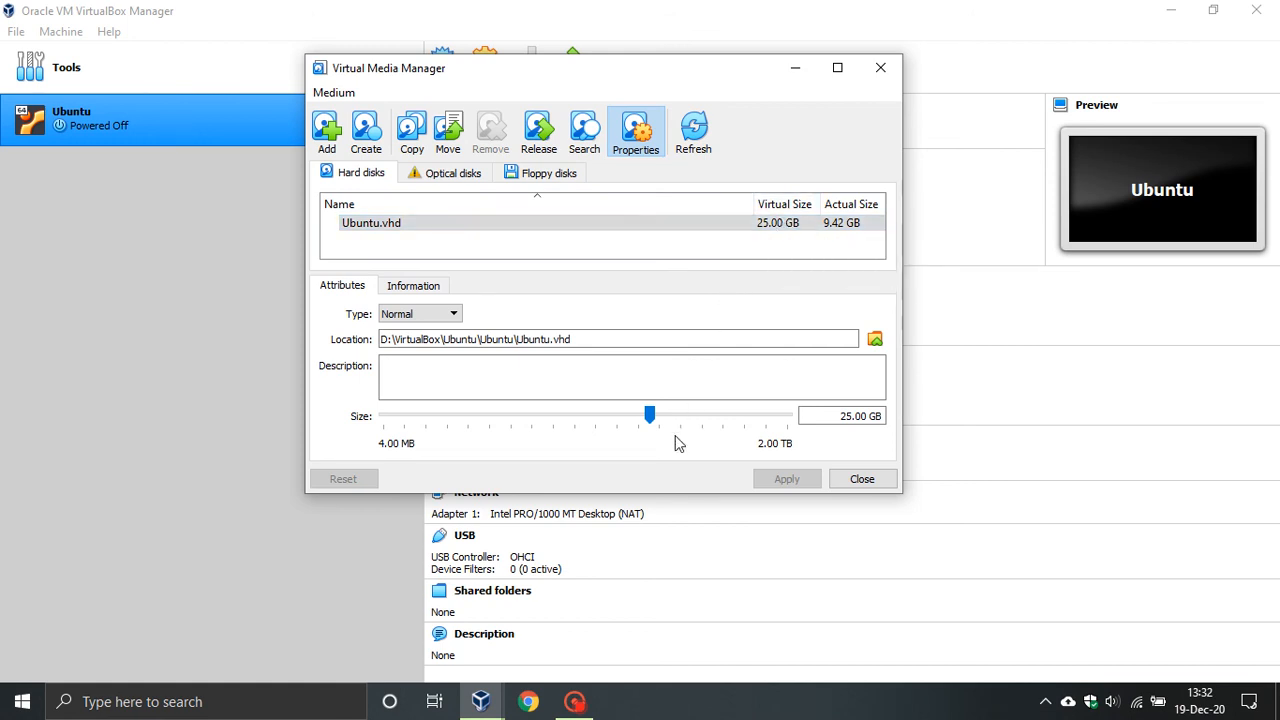
mouse_move(744, 428)
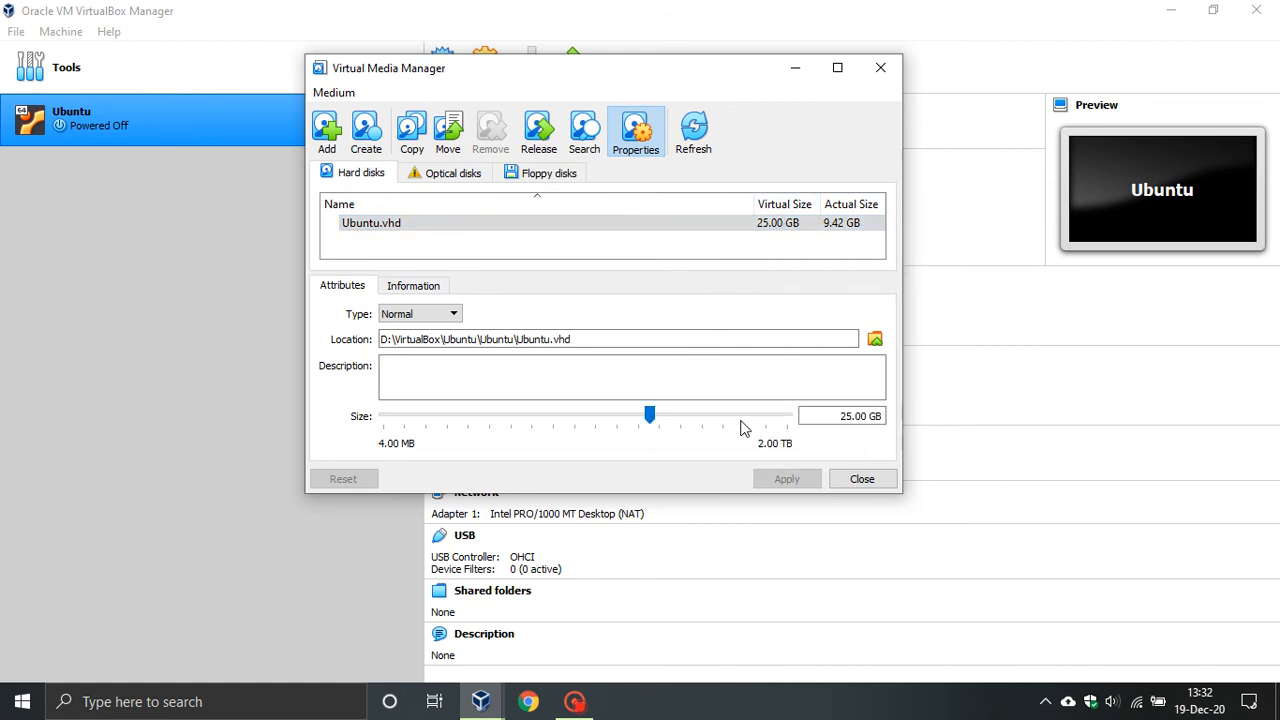
mouse_move(472, 428)
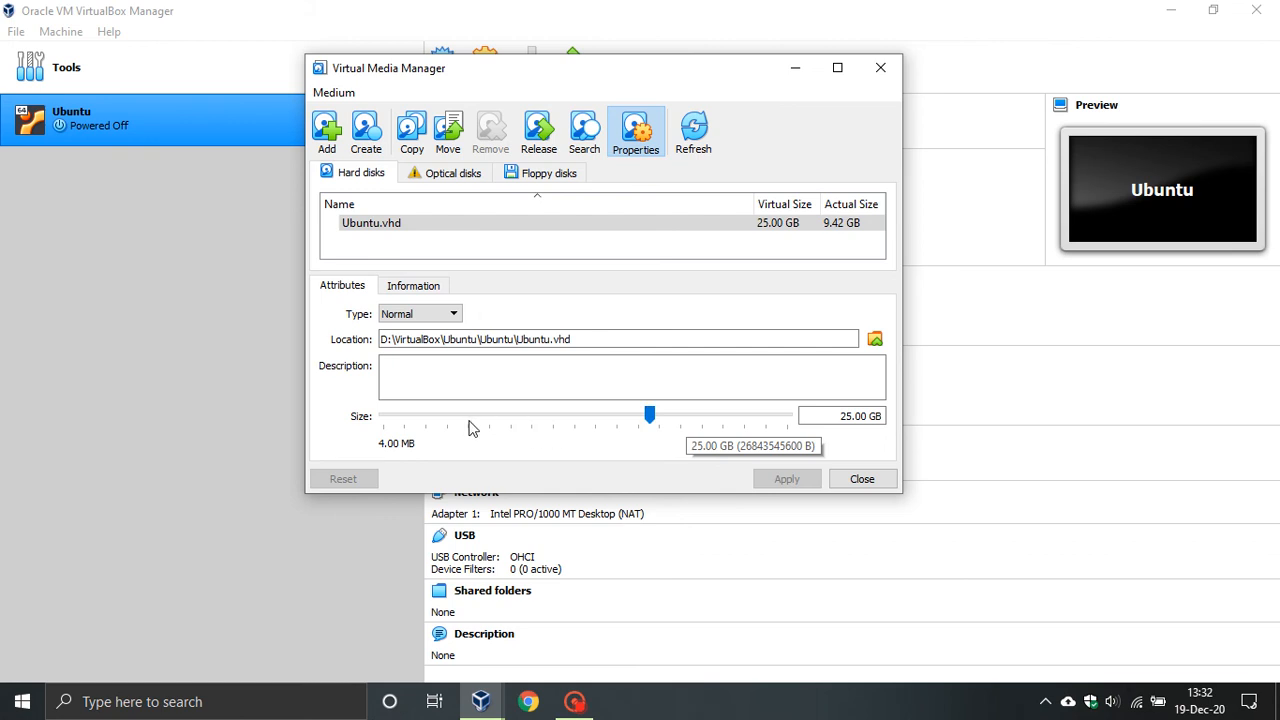